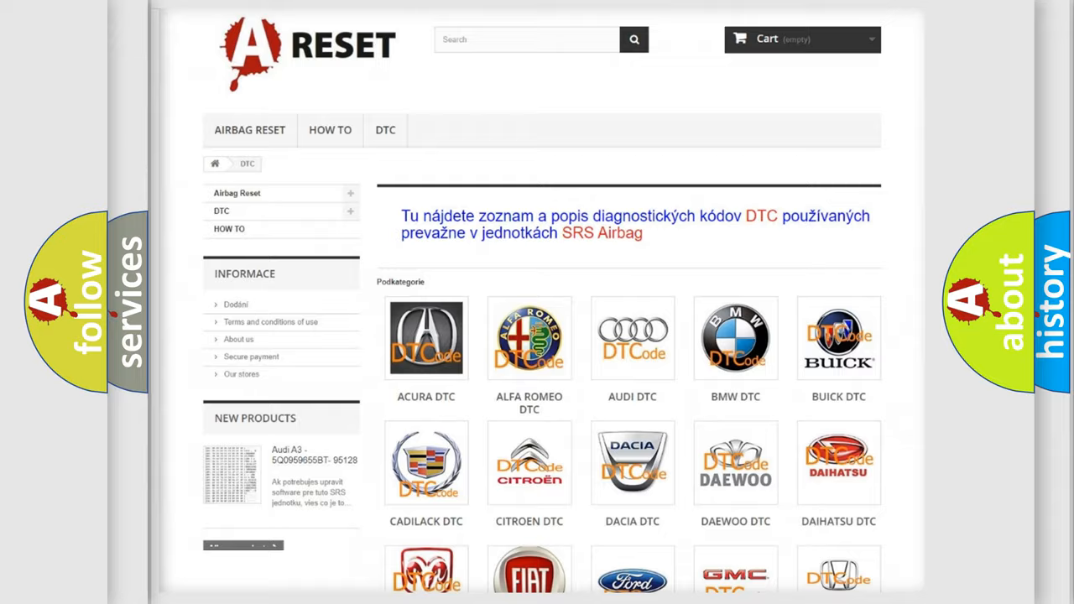
pyautogui.scroll(-3)
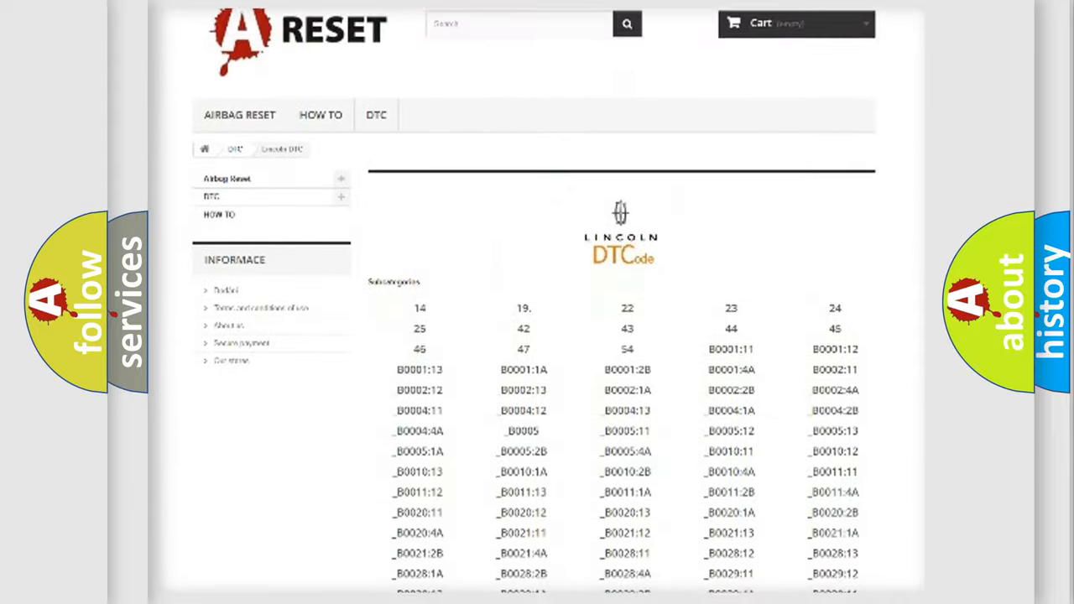
pyautogui.scroll(-3)
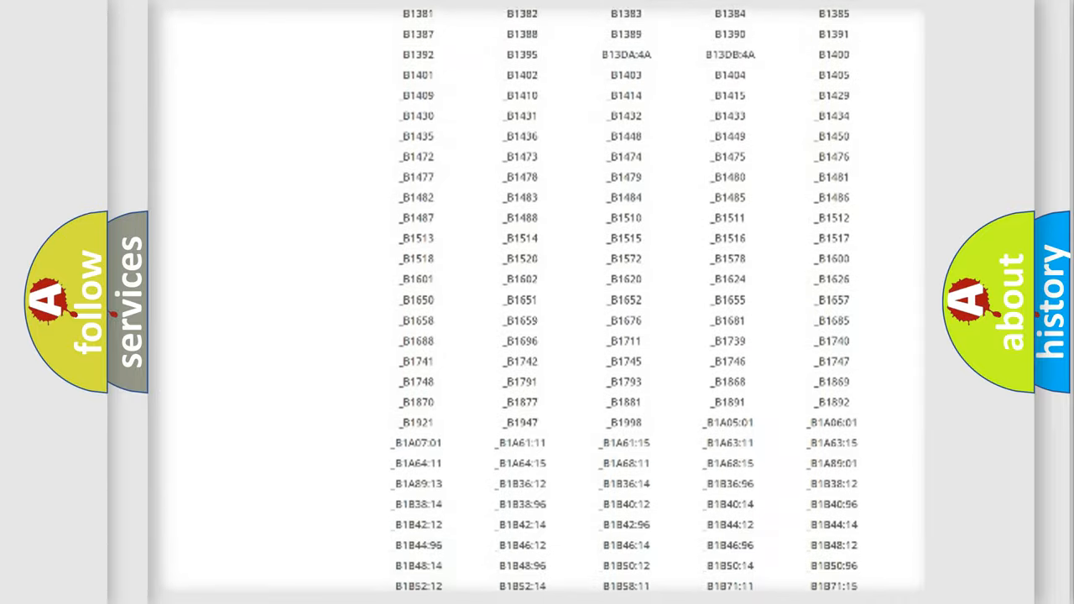